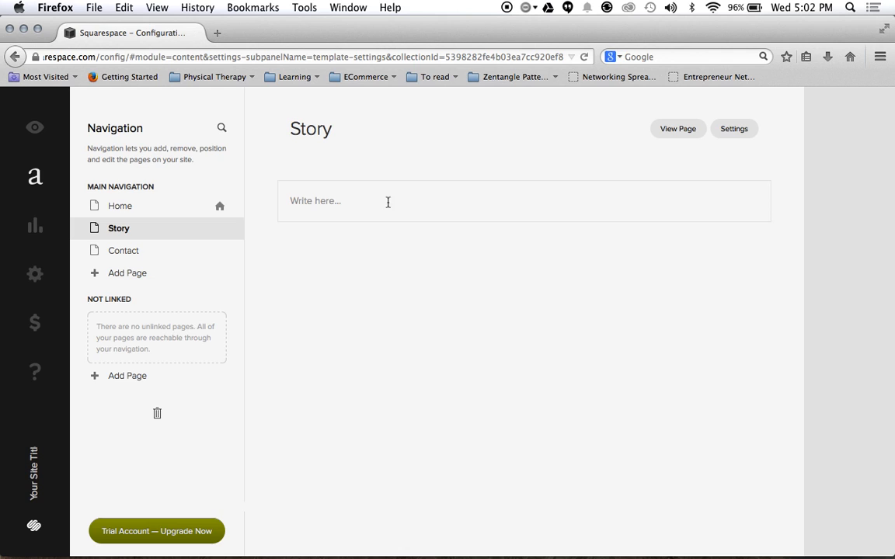
{"action": "mouse_move", "coordinate": [365, 211]}
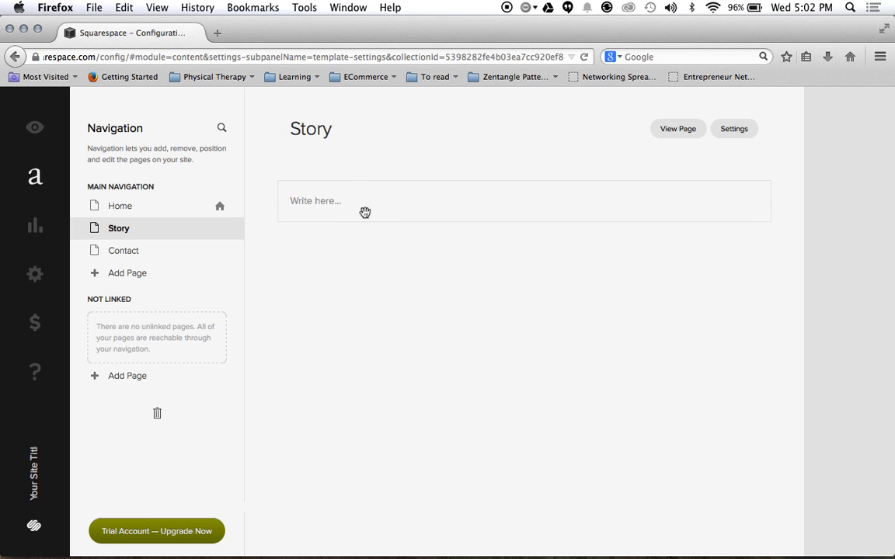
{"action": "mouse_move", "coordinate": [422, 200]}
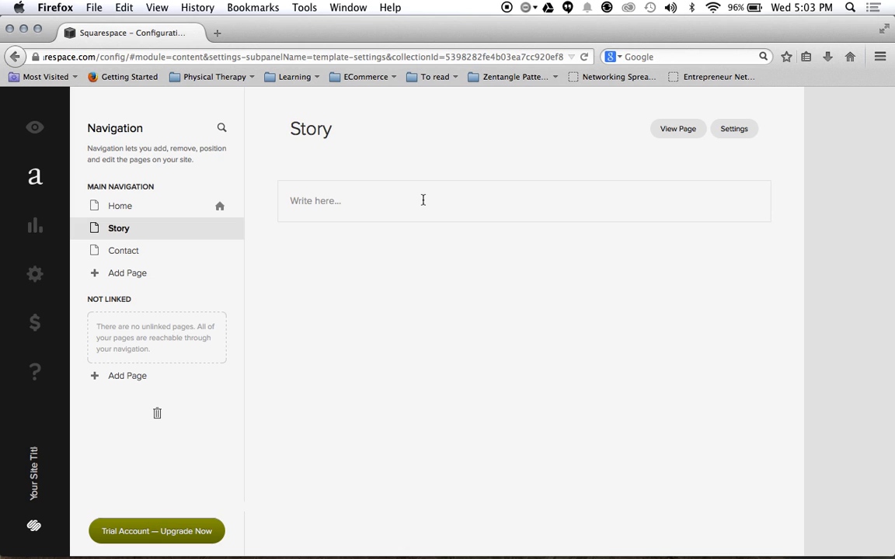
Enter the heading 'The PicBuggy Story' in the Story page's empty text block
{"action": "left_click", "coordinate": [423, 201]}
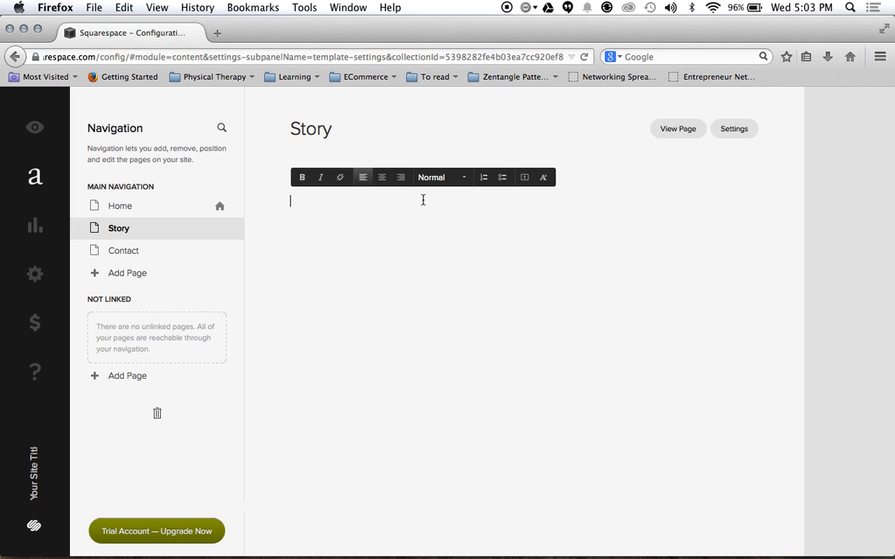
{"action": "type", "text": "The Picb"}
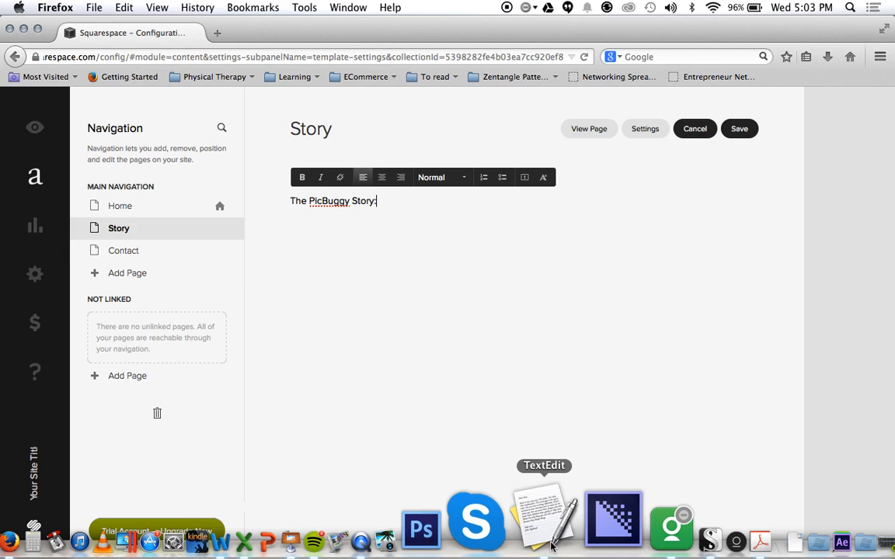
Select and copy the Story paragraphs in the PicBuggy outline document in TextEdit
{"action": "left_click", "coordinate": [541, 516]}
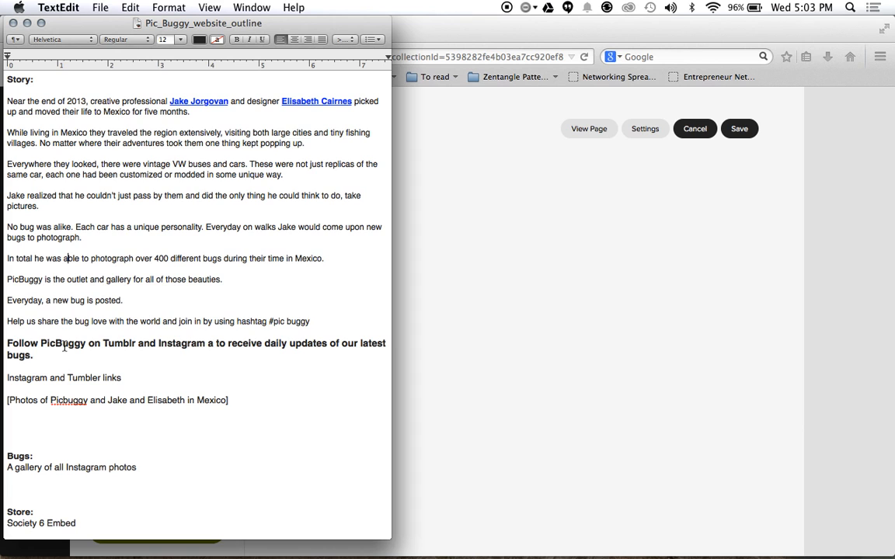
{"action": "left_click_drag", "start_coordinate": [6, 101], "coordinate": [33, 355]}
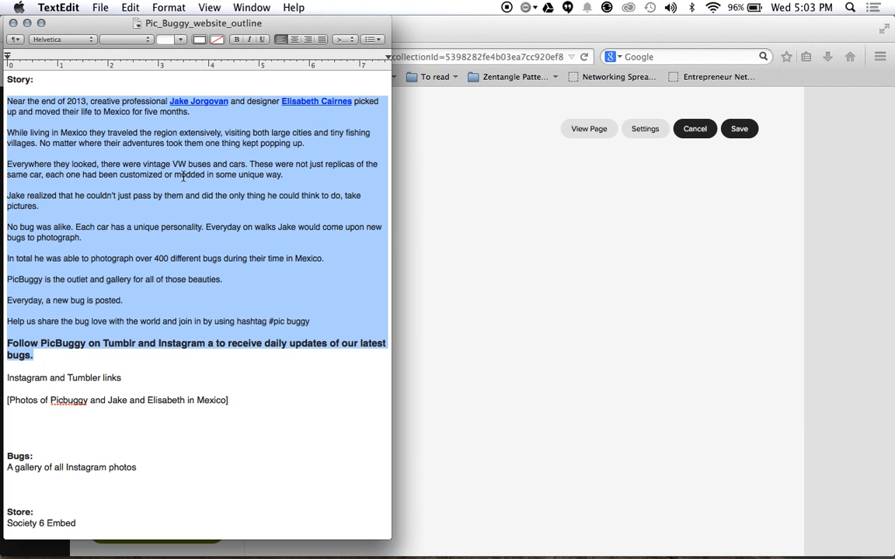
{"action": "mouse_move", "coordinate": [478, 230]}
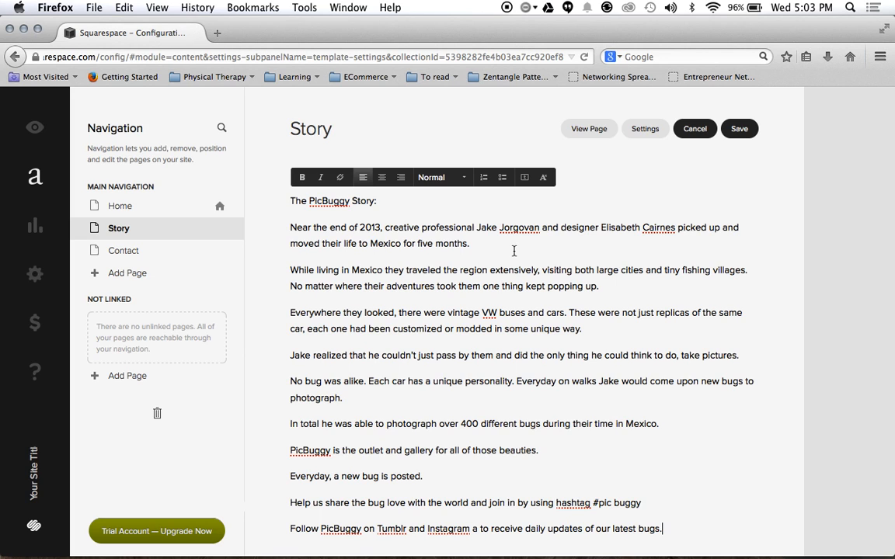
{"action": "mouse_move", "coordinate": [460, 213]}
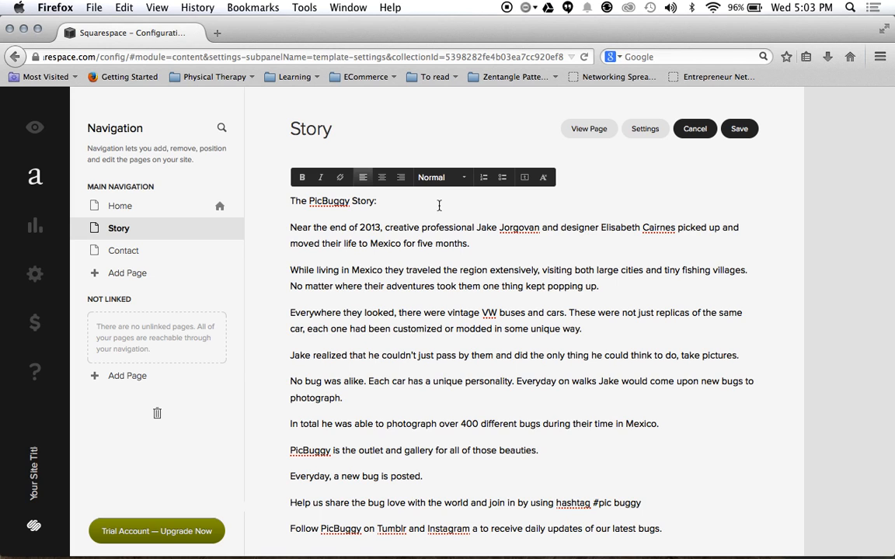
Paste the copied story paragraphs below the heading in the Story text block
{"action": "left_click", "coordinate": [376, 200]}
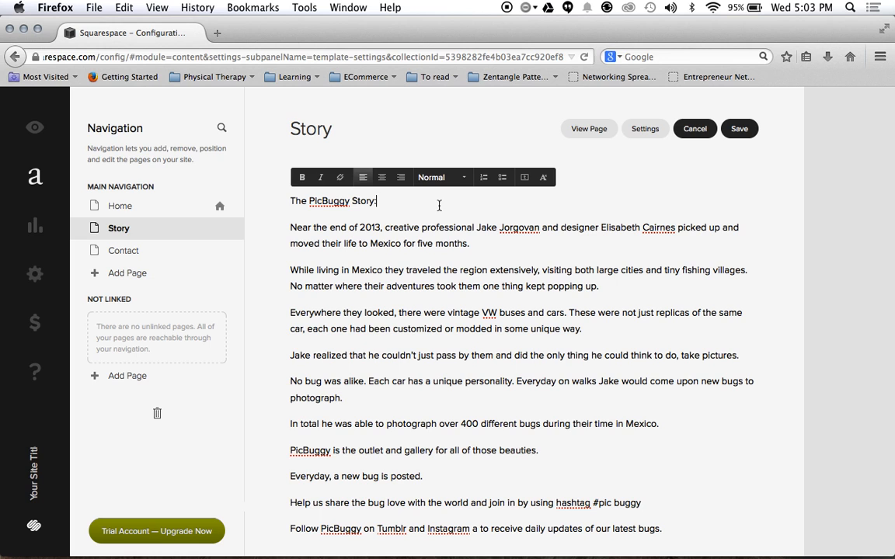
{"action": "scroll", "scroll_direction": "down", "scroll_amount": 3}
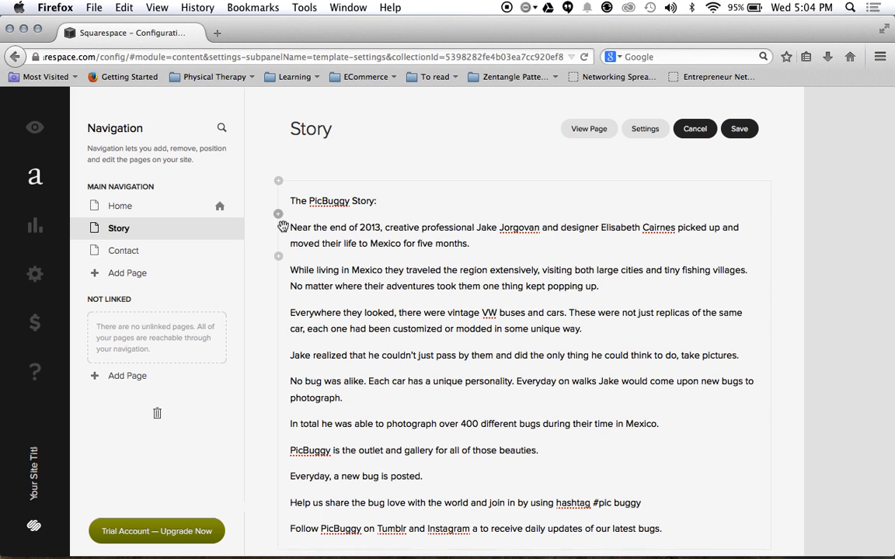
{"action": "mouse_move", "coordinate": [280, 215]}
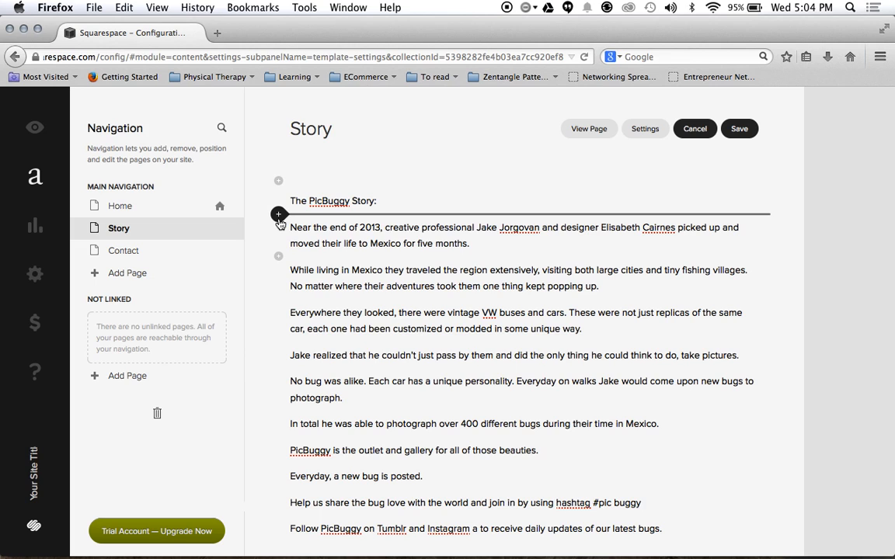
Show the insert-block menu at the point between the heading and first paragraph
{"action": "left_click", "coordinate": [278, 215]}
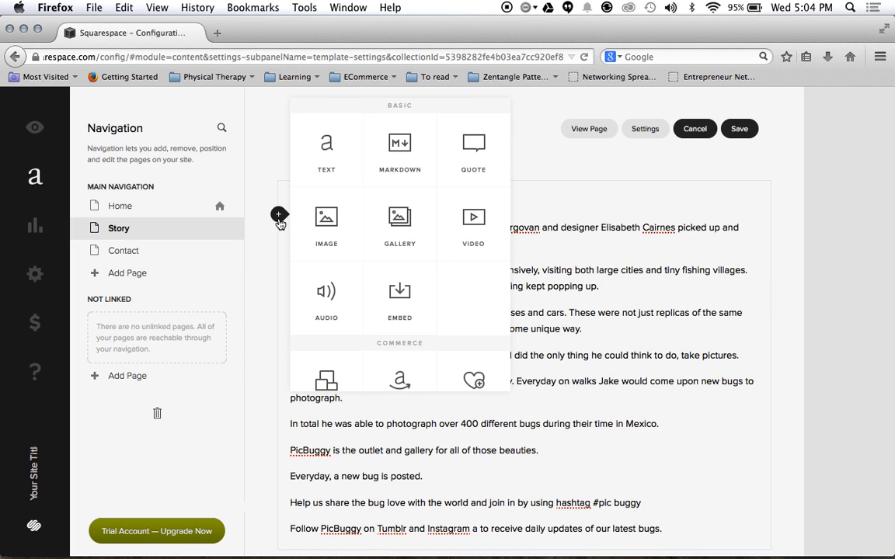
{"action": "mouse_move", "coordinate": [332, 163]}
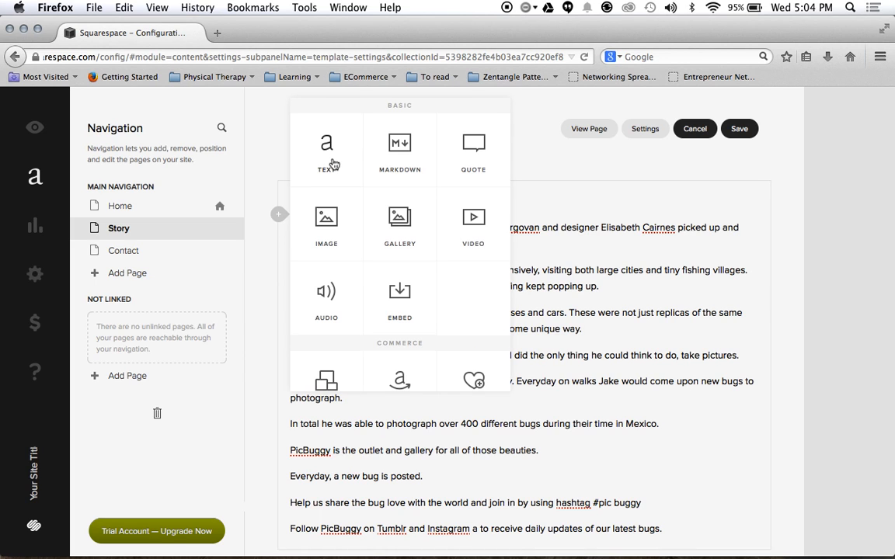
{"action": "mouse_move", "coordinate": [401, 164]}
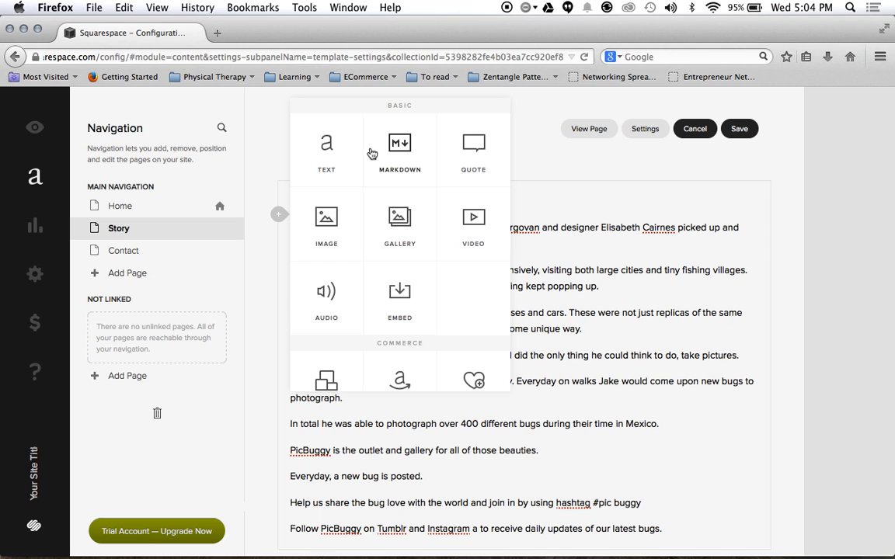
{"action": "mouse_move", "coordinate": [314, 224]}
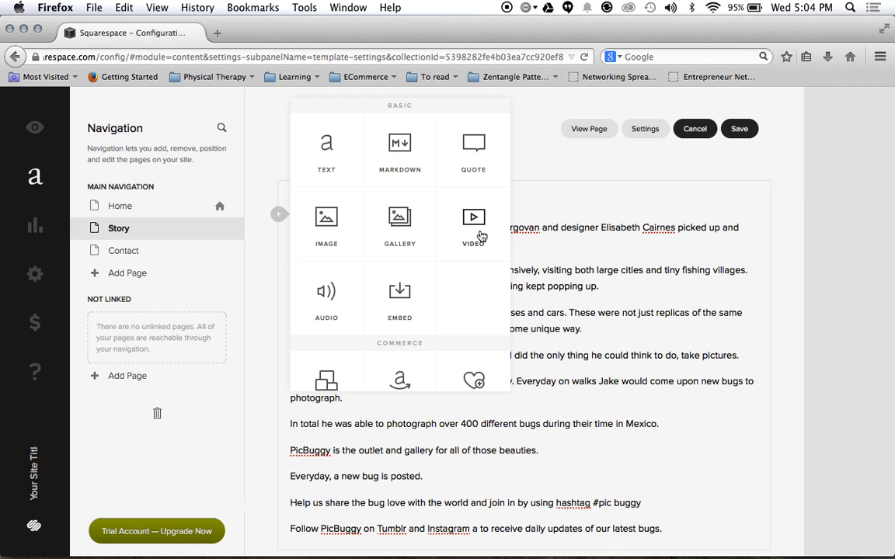
{"action": "mouse_move", "coordinate": [332, 221]}
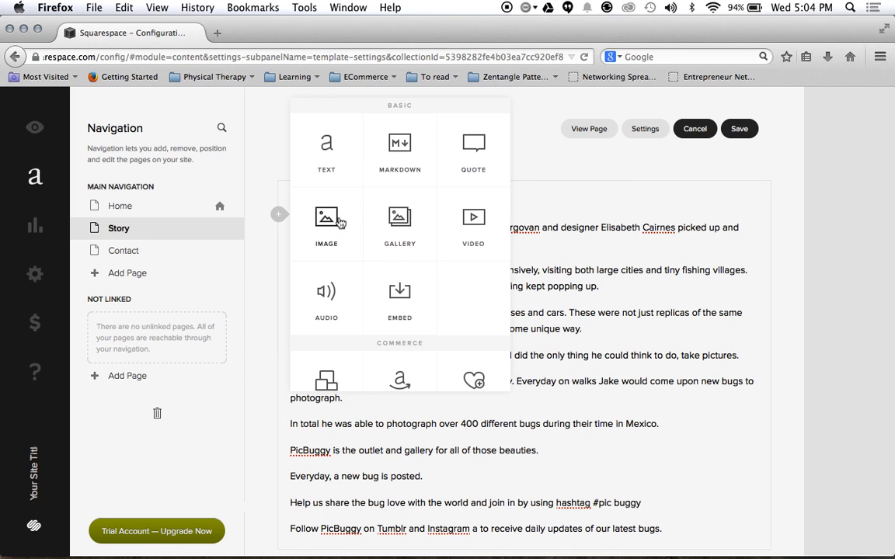
{"action": "mouse_move", "coordinate": [328, 224]}
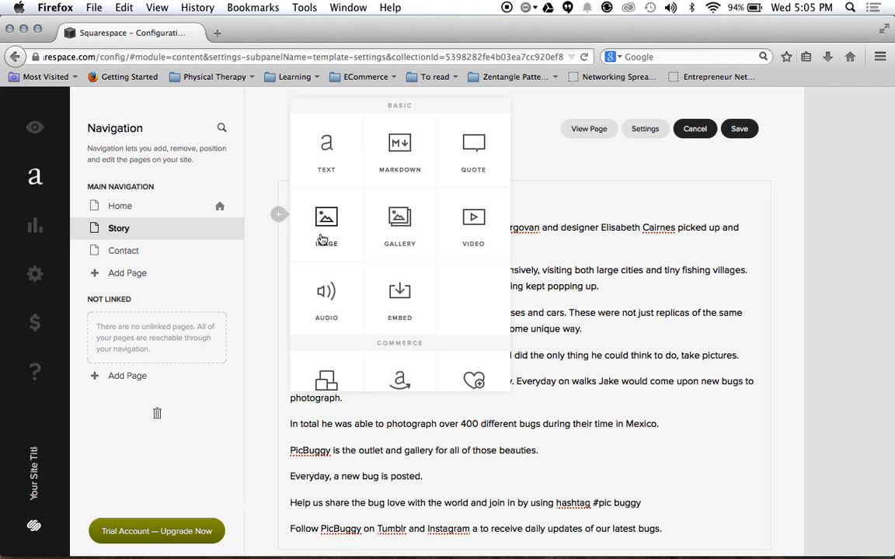
Insert an Image block under the heading and bring up the file-upload dialog for it
{"action": "left_click", "coordinate": [326, 216]}
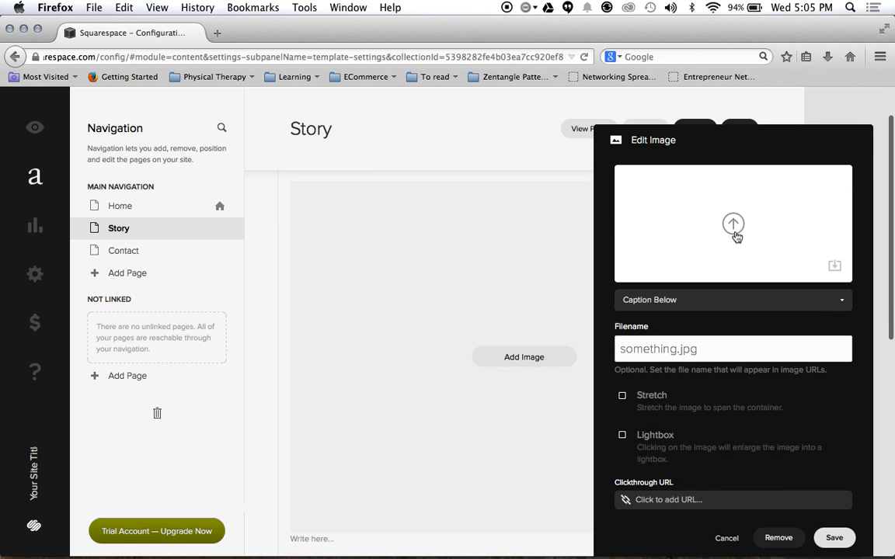
{"action": "mouse_move", "coordinate": [777, 271]}
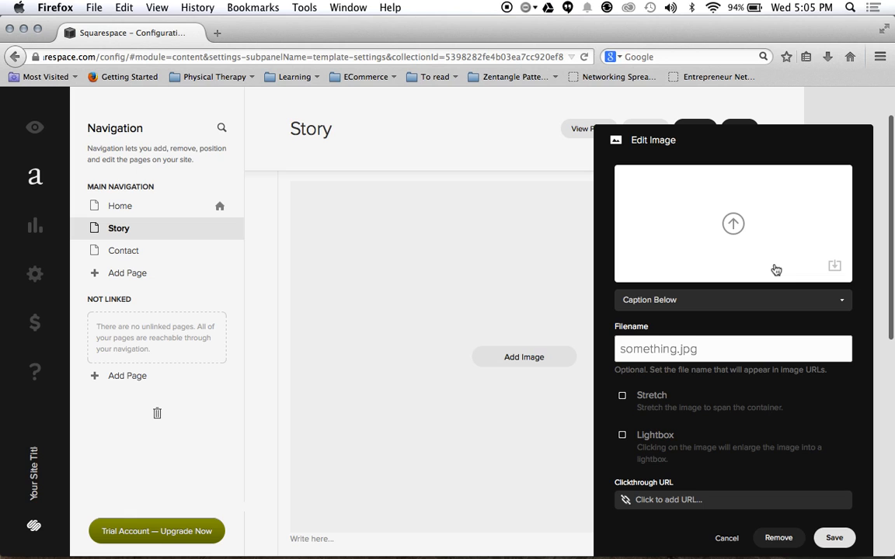
{"action": "mouse_move", "coordinate": [703, 227]}
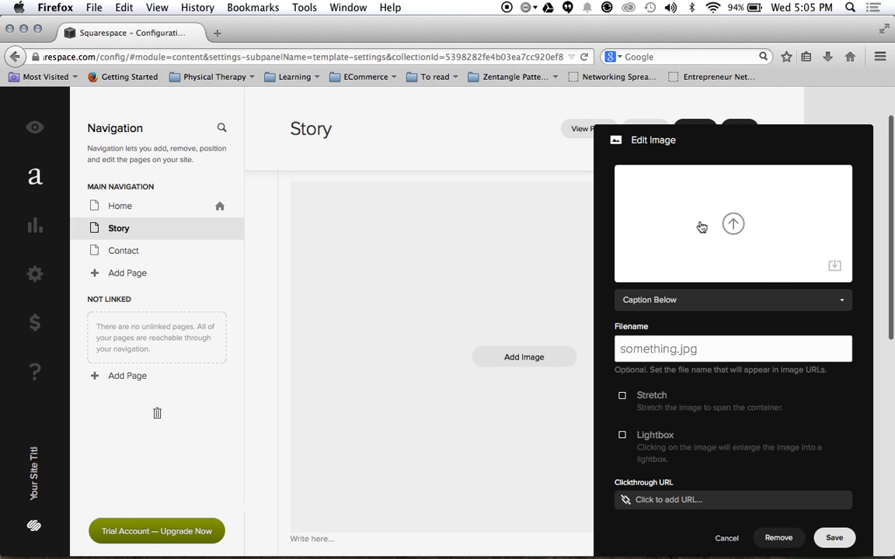
{"action": "mouse_move", "coordinate": [743, 233]}
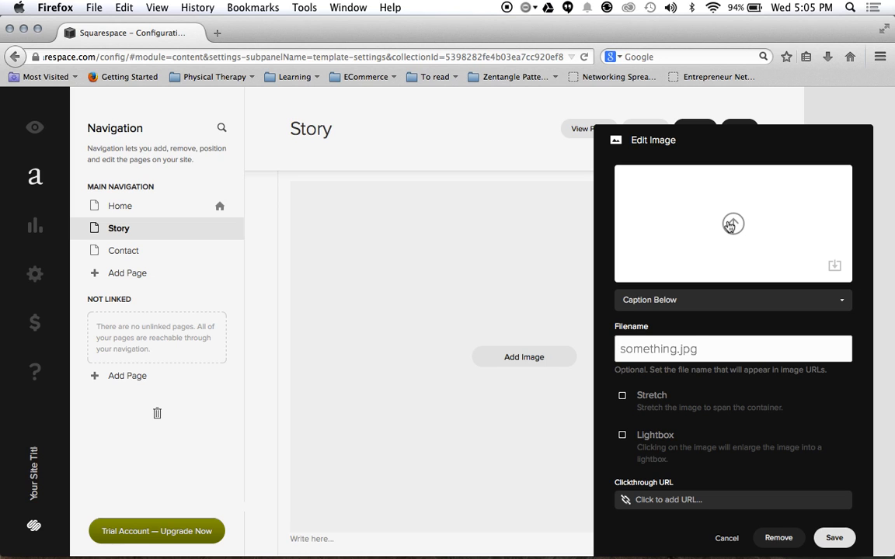
{"action": "left_click", "coordinate": [732, 223]}
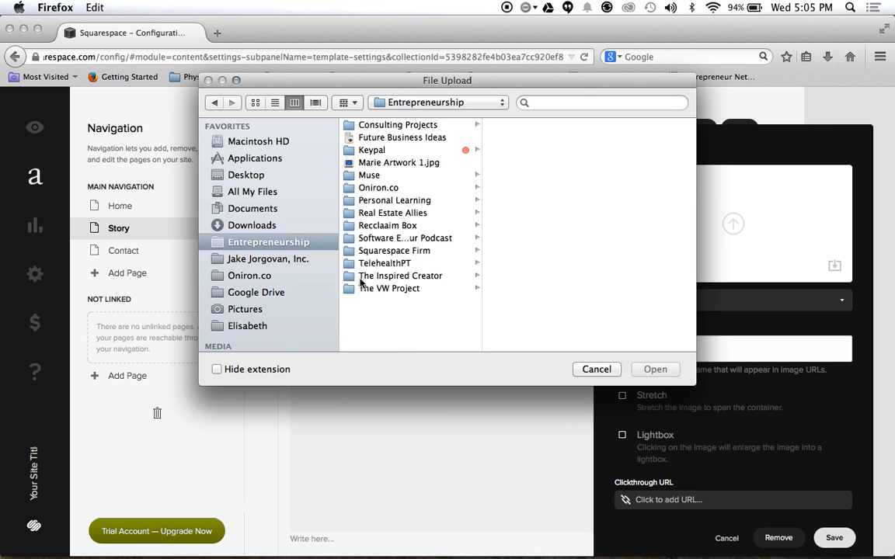
Choose Bug_3.jpg from the VW Project > Edited folder to upload into the image block
{"action": "left_click", "coordinate": [392, 288]}
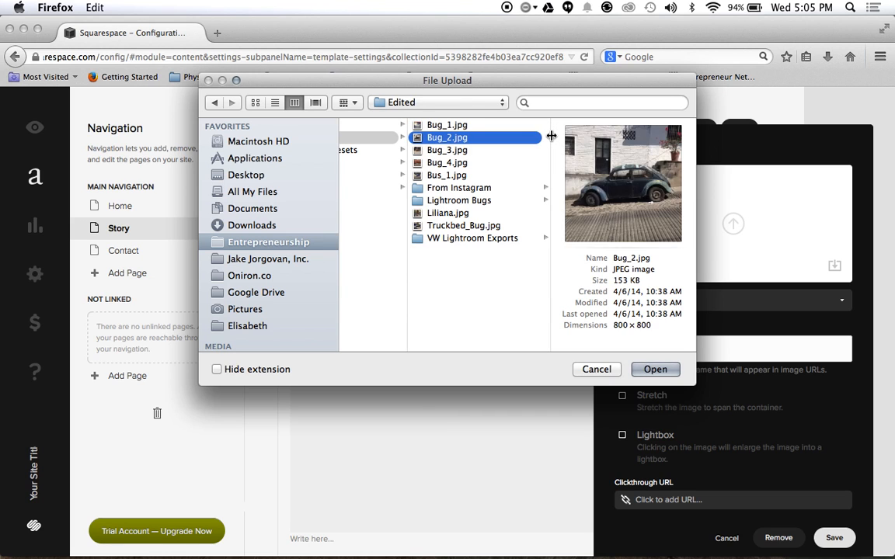
{"action": "left_click", "coordinate": [447, 150]}
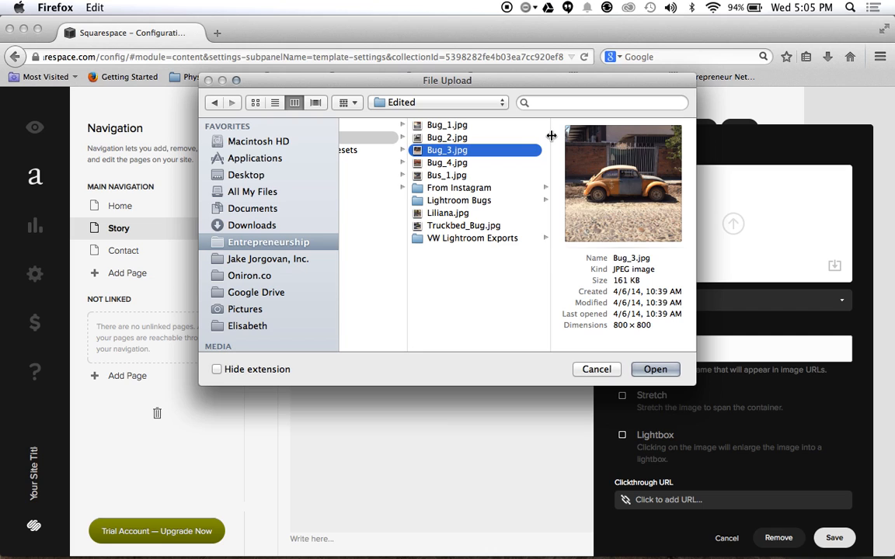
{"action": "left_click", "coordinate": [597, 370]}
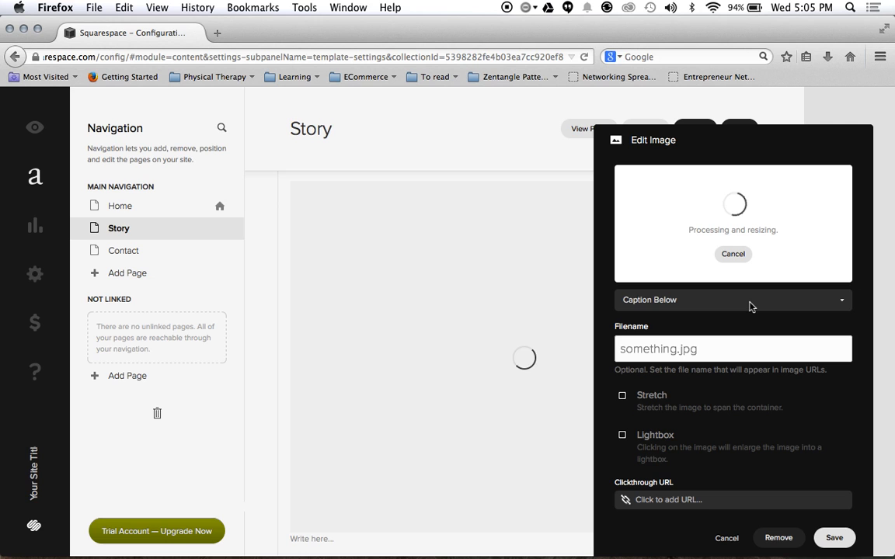
Confirm the VW bug photo upload so Bug_3.jpg displays in the Edit Image panel
{"action": "left_click", "coordinate": [733, 300]}
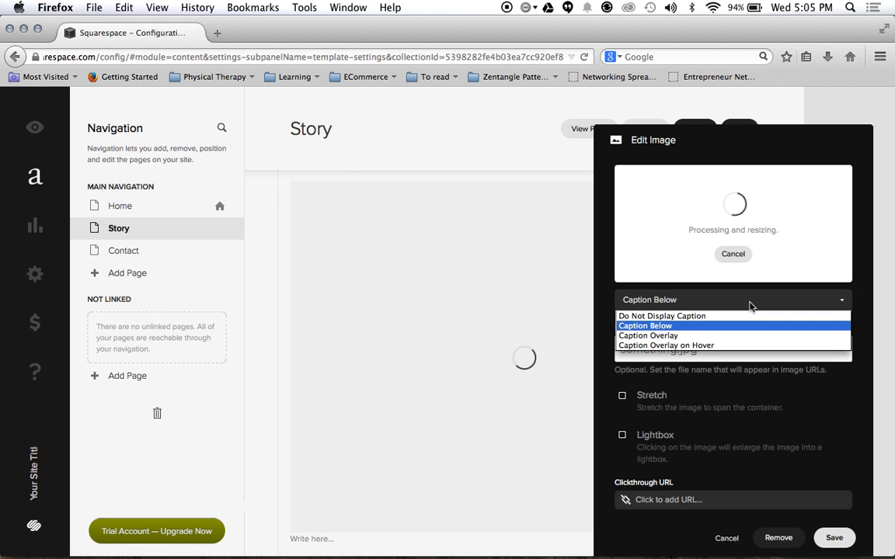
{"action": "left_click", "coordinate": [645, 326]}
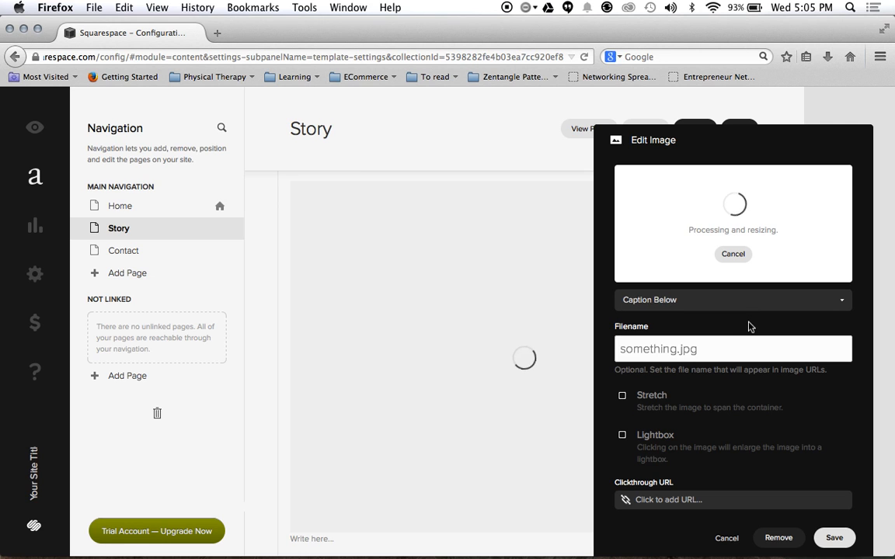
{"action": "scroll", "scroll_direction": "down", "scroll_amount": 3}
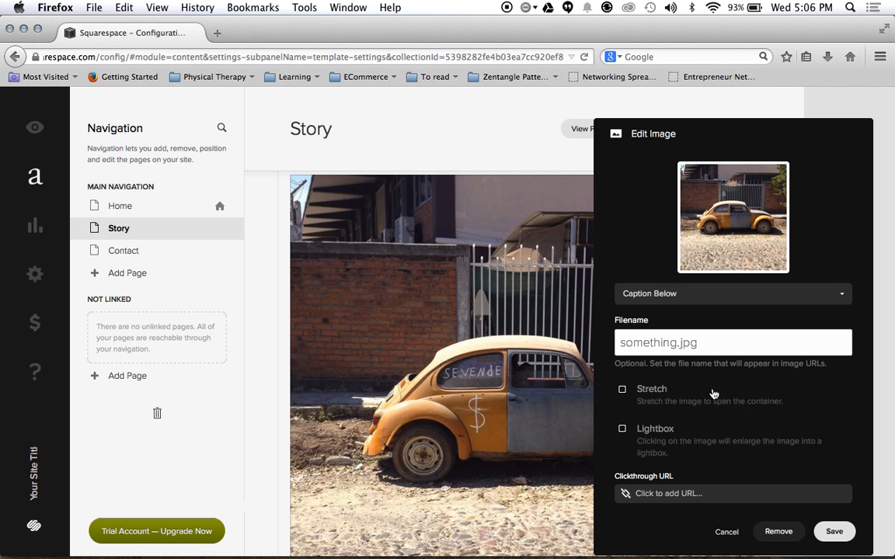
{"action": "mouse_move", "coordinate": [833, 547]}
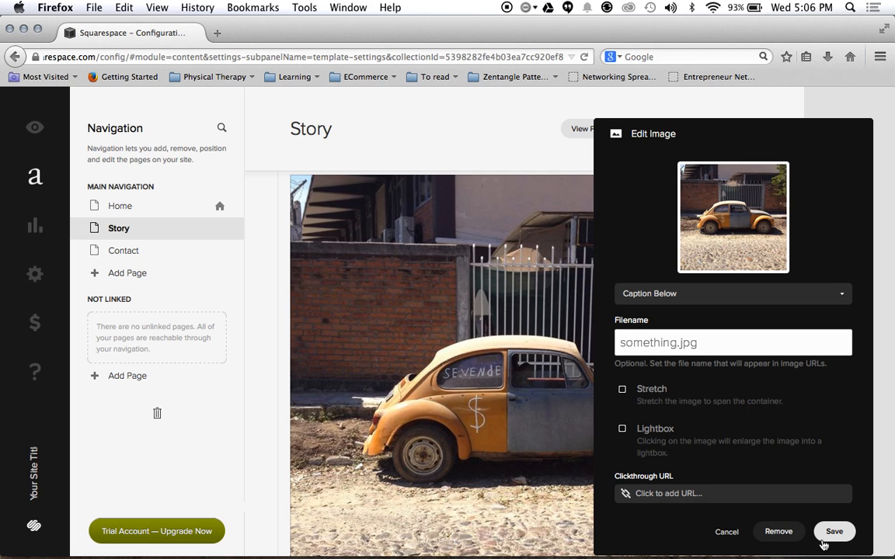
Save the image settings so the VW bug photo sits under the heading 'The PicBuggy Story:'
{"action": "left_click", "coordinate": [836, 531]}
{"action": "type", "text": "The PicBuggy Story:"}
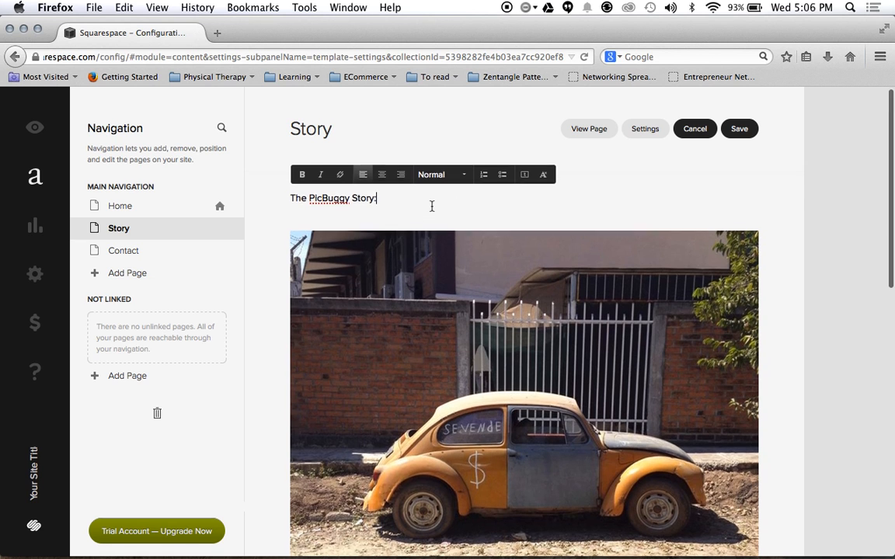
{"action": "scroll", "scroll_direction": "down", "scroll_amount": 3}
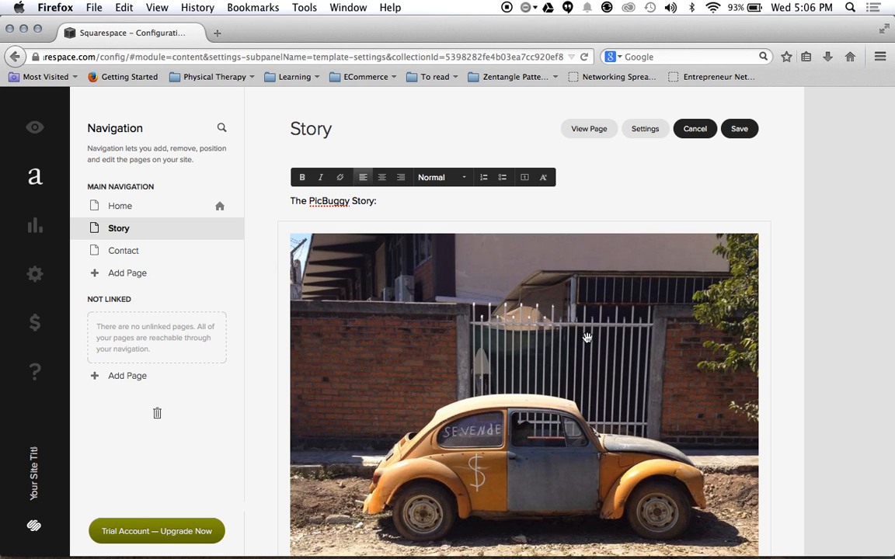
{"action": "scroll", "scroll_direction": "down", "scroll_amount": 3}
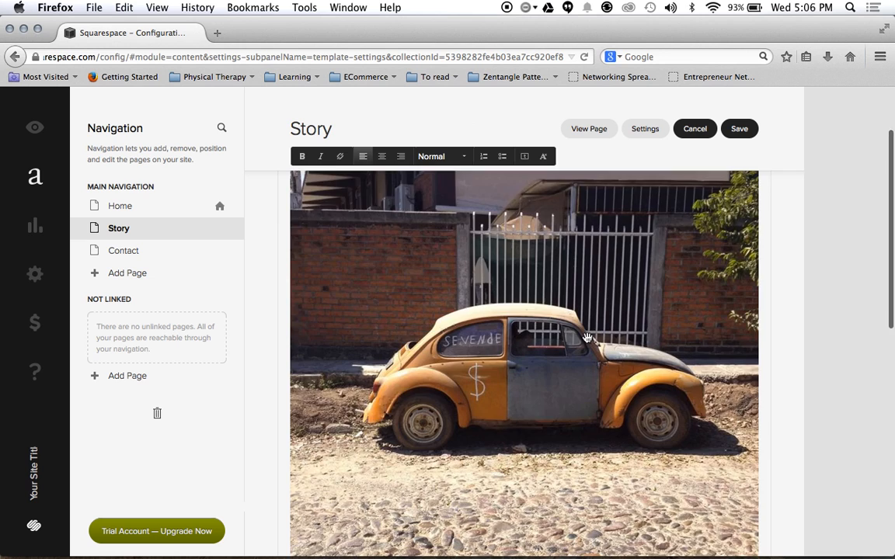
Drag the VW bug photo block down to sit after the story's first paragraph
{"action": "scroll", "scroll_direction": "down", "scroll_amount": 3}
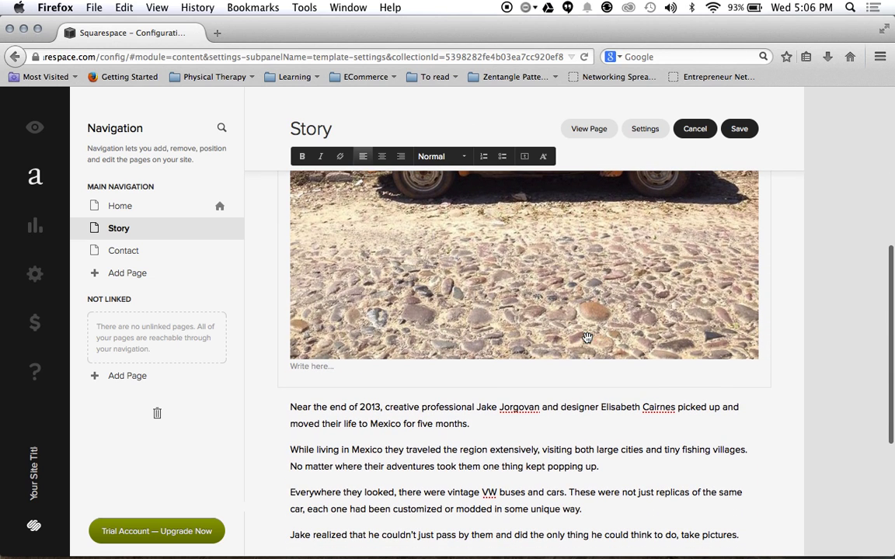
{"action": "mouse_move", "coordinate": [547, 277]}
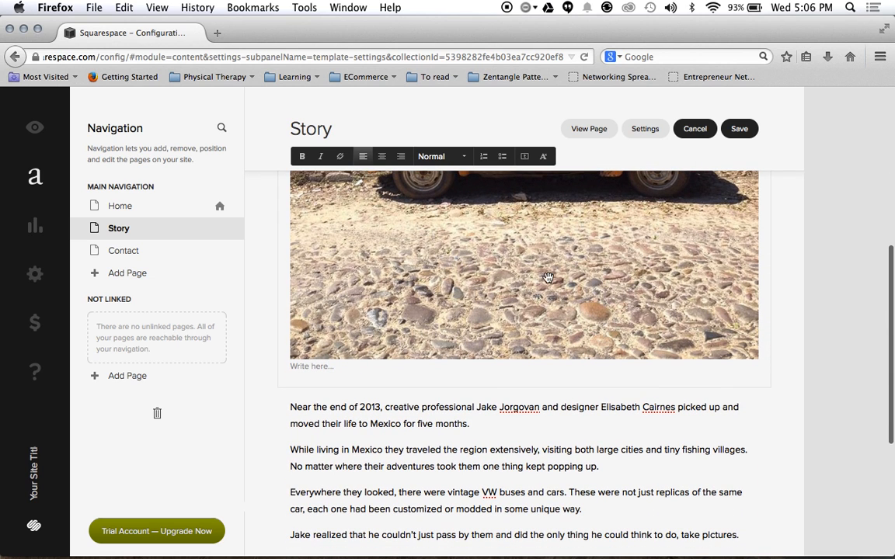
{"action": "mouse_move", "coordinate": [471, 260]}
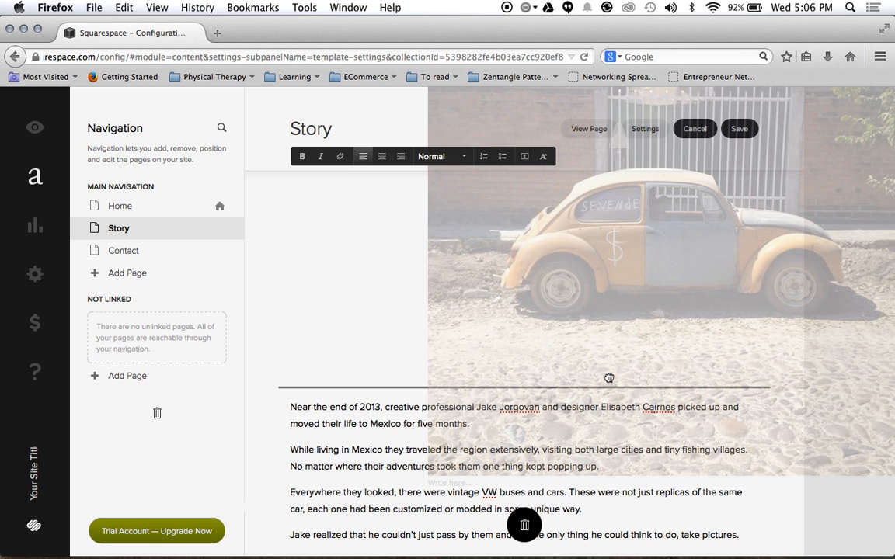
{"action": "scroll", "scroll_direction": "down", "scroll_amount": 3}
{"action": "type", "text": "The PicBuggy Story:"}
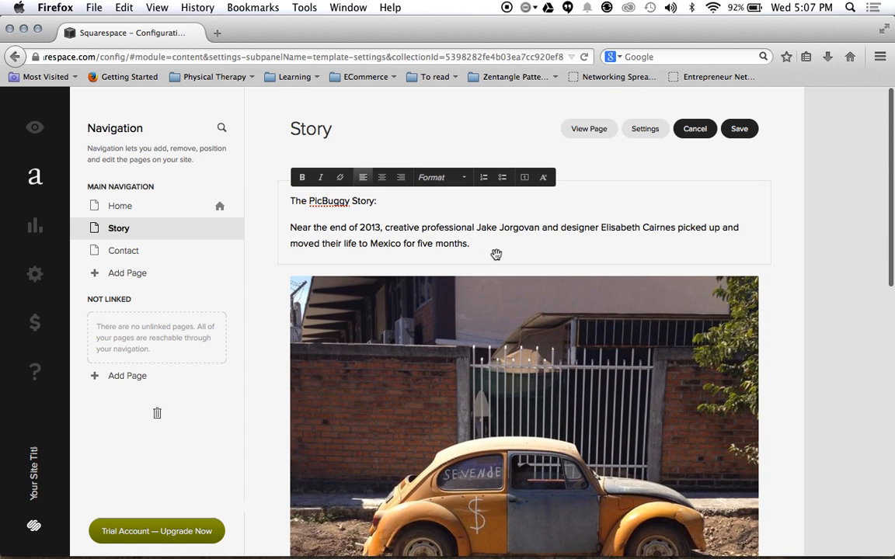
Float the VW bug photo to the right so the story paragraphs wrap beside it
{"action": "scroll", "scroll_direction": "down", "scroll_amount": 3}
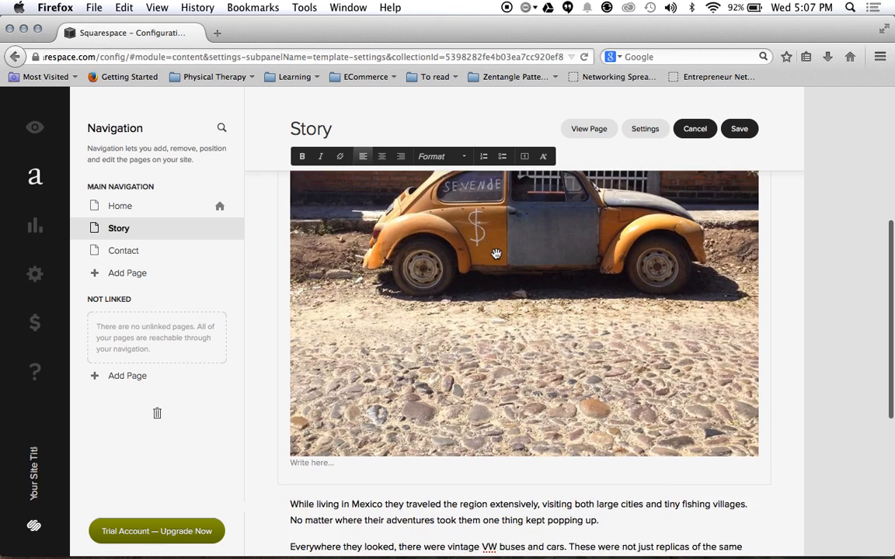
{"action": "scroll", "scroll_direction": "down", "scroll_amount": 3}
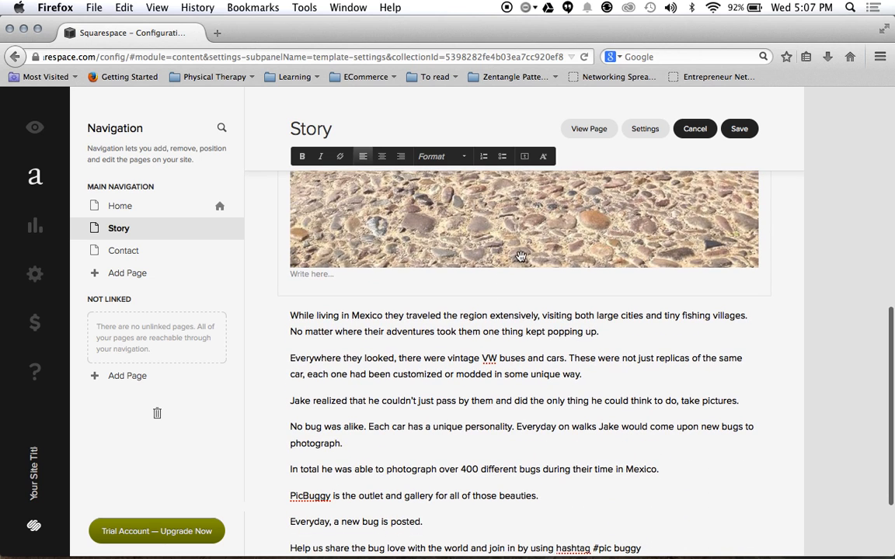
{"action": "mouse_move", "coordinate": [531, 249]}
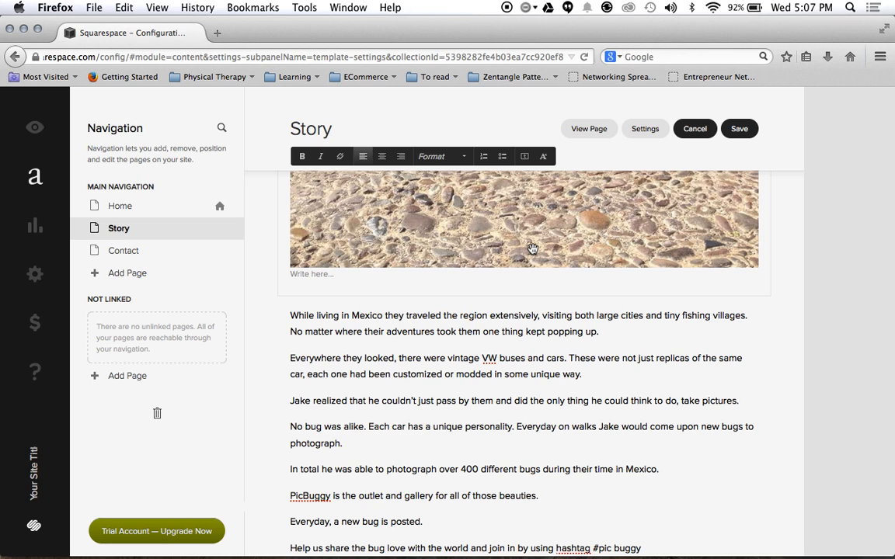
{"action": "mouse_move", "coordinate": [544, 247]}
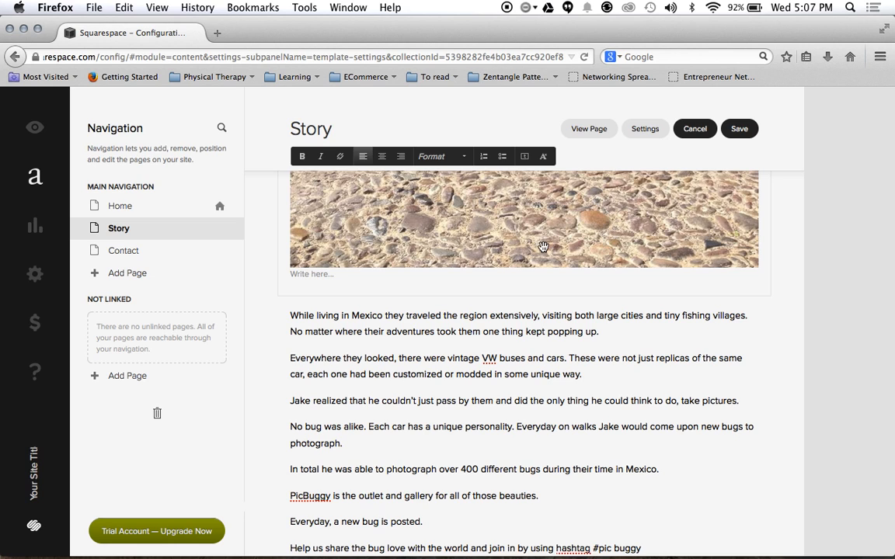
{"action": "mouse_move", "coordinate": [673, 233]}
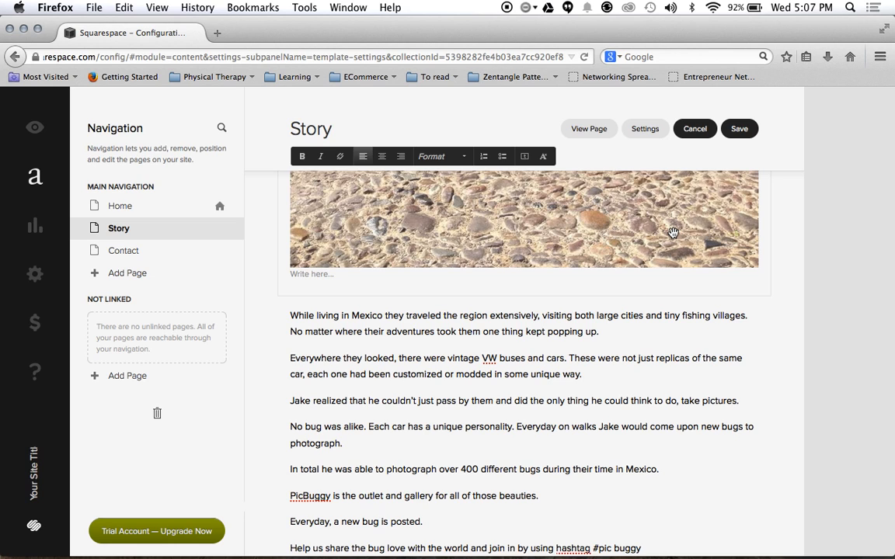
{"action": "mouse_move", "coordinate": [619, 233]}
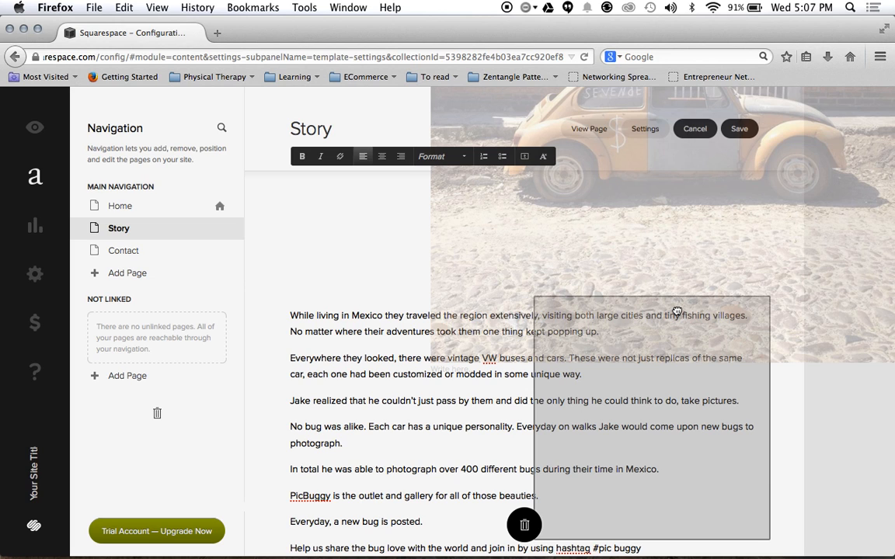
{"action": "scroll", "scroll_direction": "down", "scroll_amount": 3}
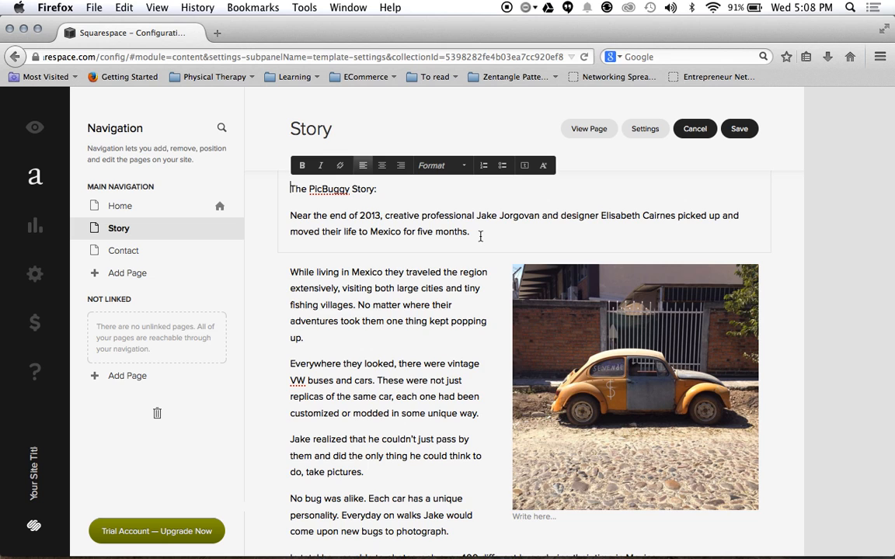
Drop the VW bug photo beside the heading so all story paragraphs wrap alongside it
{"action": "scroll", "scroll_direction": "down", "scroll_amount": 3}
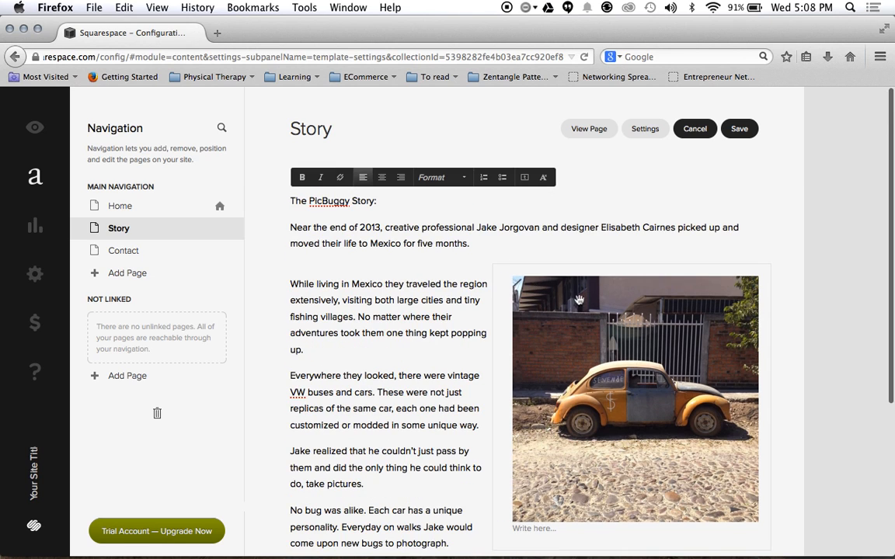
{"action": "mouse_move", "coordinate": [609, 311]}
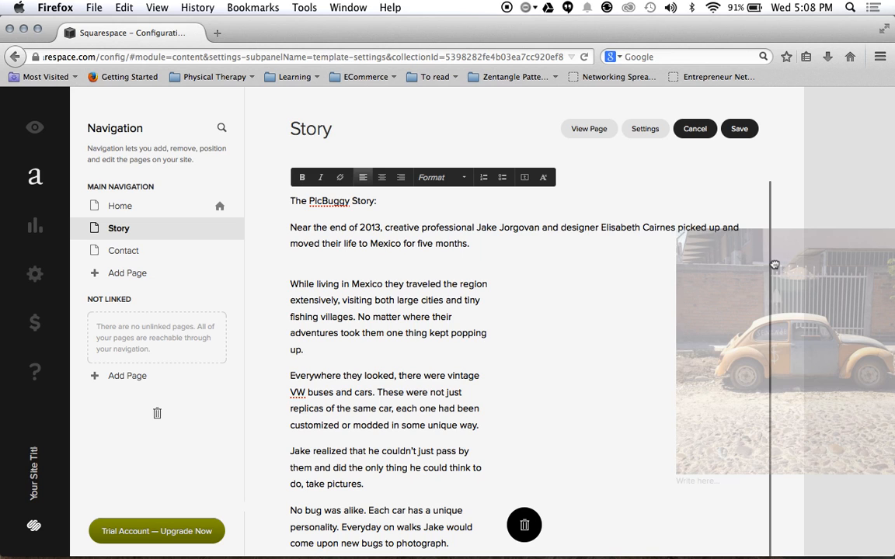
{"action": "left_click", "coordinate": [292, 200]}
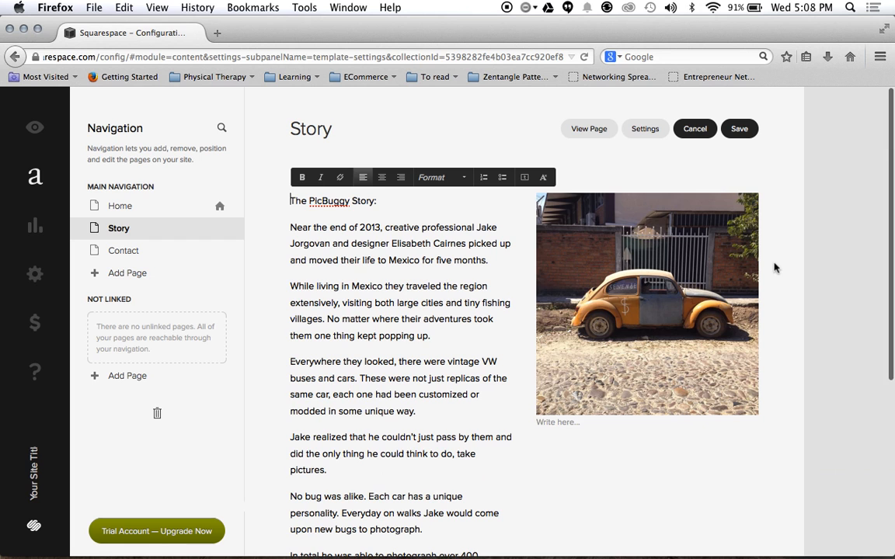
{"action": "scroll", "scroll_direction": "down", "scroll_amount": 3}
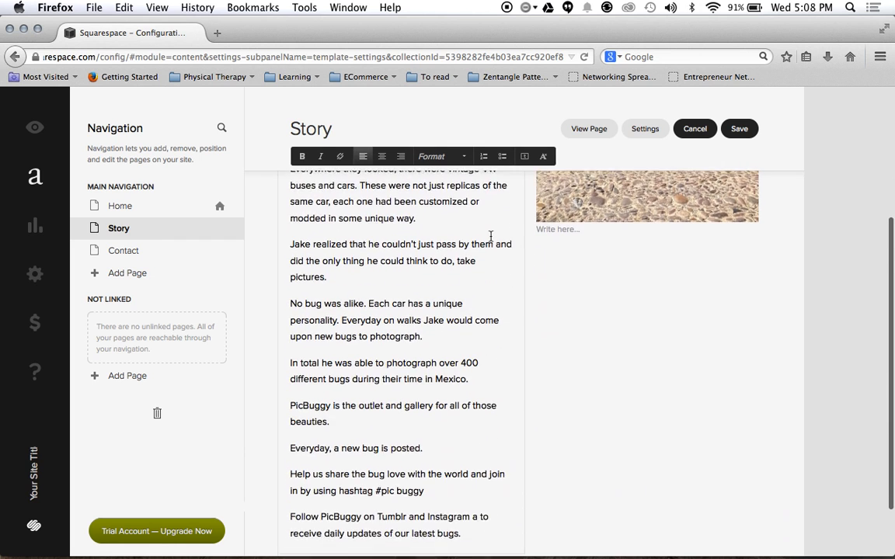
{"action": "scroll", "scroll_direction": "up", "scroll_amount": 3}
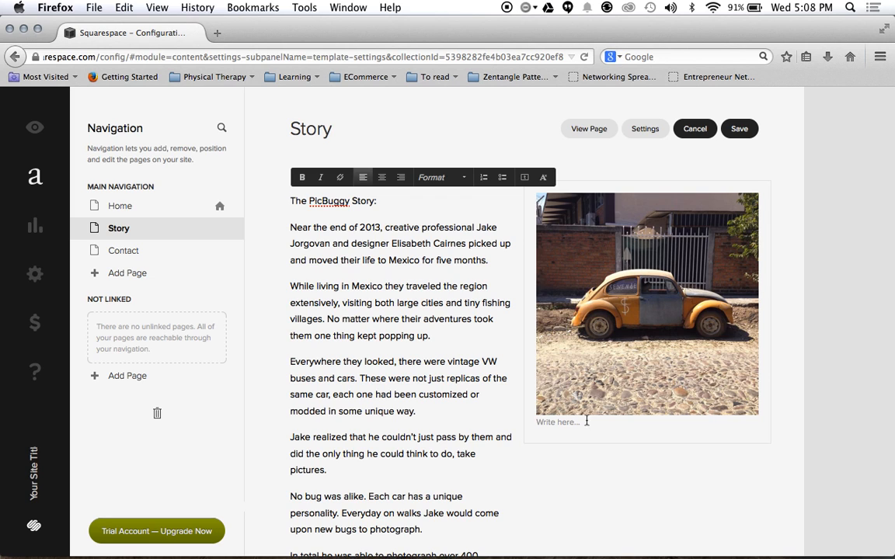
{"action": "mouse_move", "coordinate": [618, 294]}
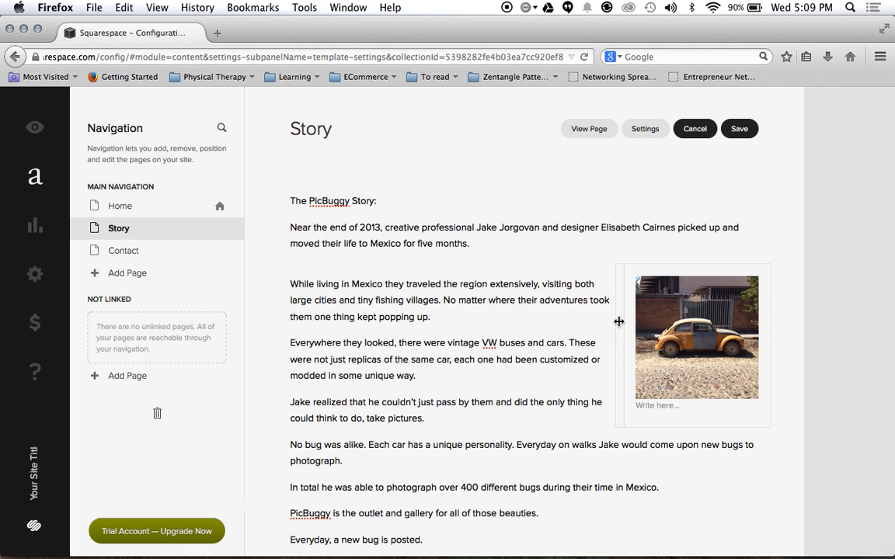
{"action": "mouse_move", "coordinate": [620, 320]}
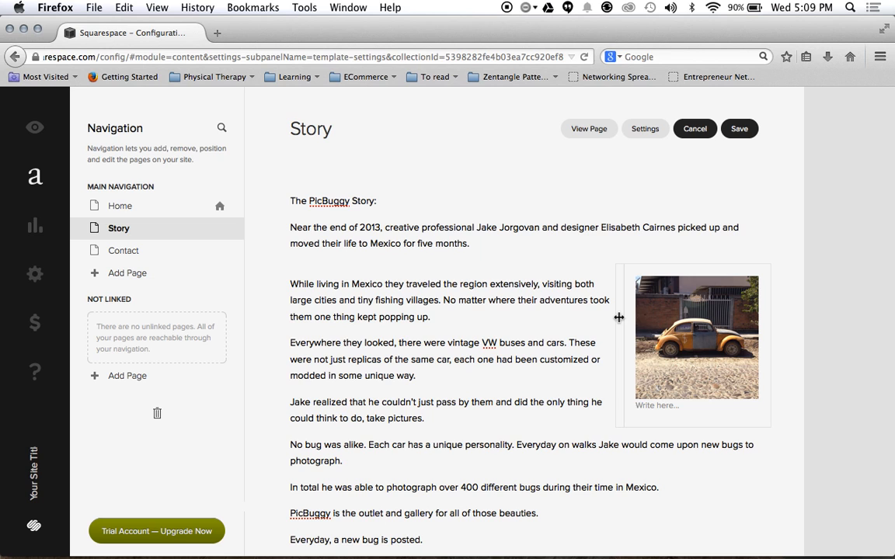
{"action": "mouse_move", "coordinate": [624, 316]}
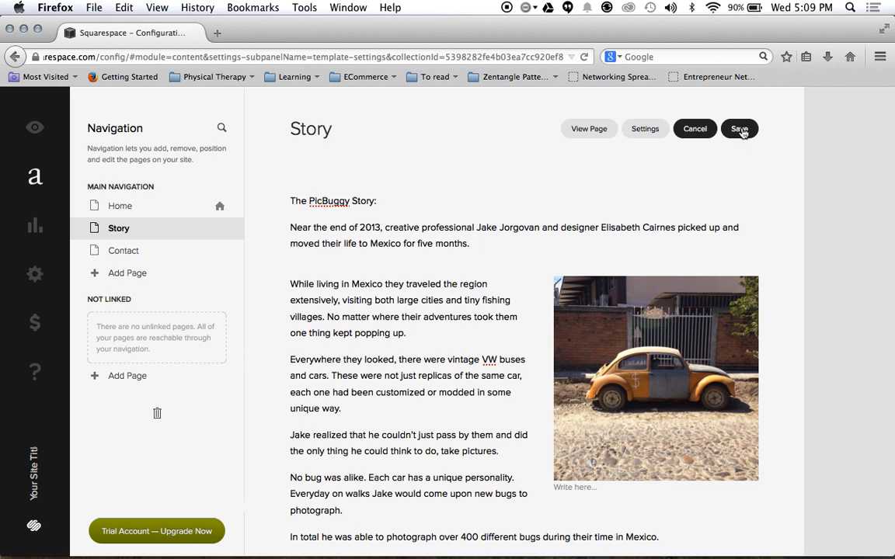
Save the Story page with the photo wrapped in the story text
{"action": "left_click", "coordinate": [740, 128]}
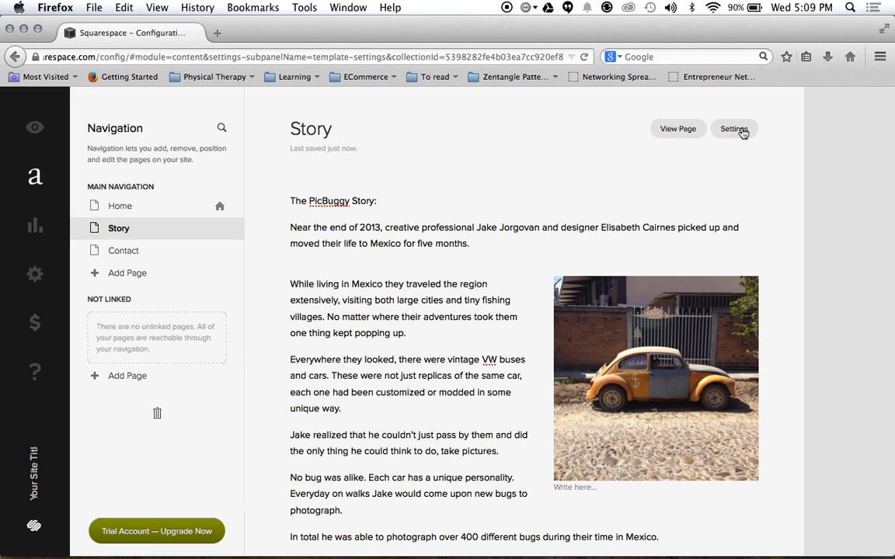